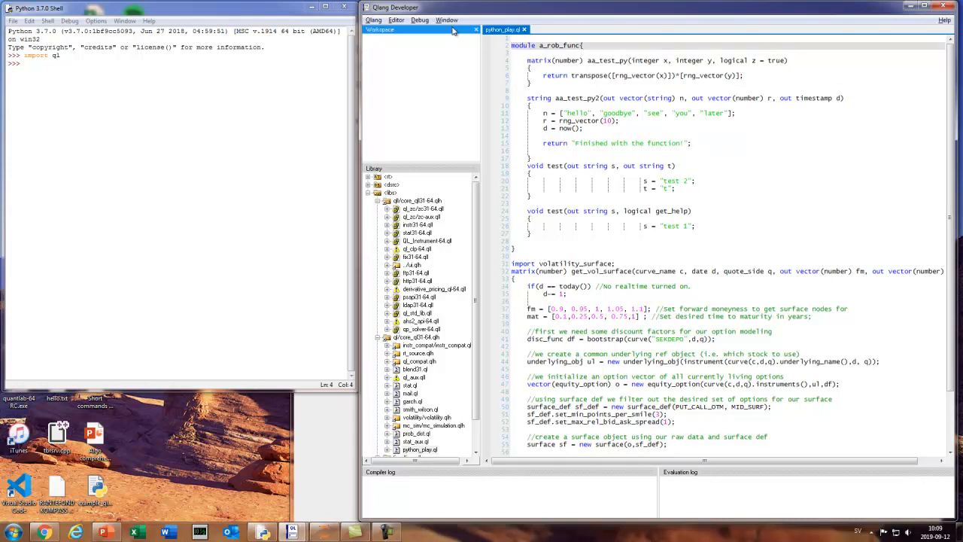
# Step: Bring the python_play.ql module with aa_test_py and get_vol_surface to the front, maximised
pyautogui.click(913, 9)
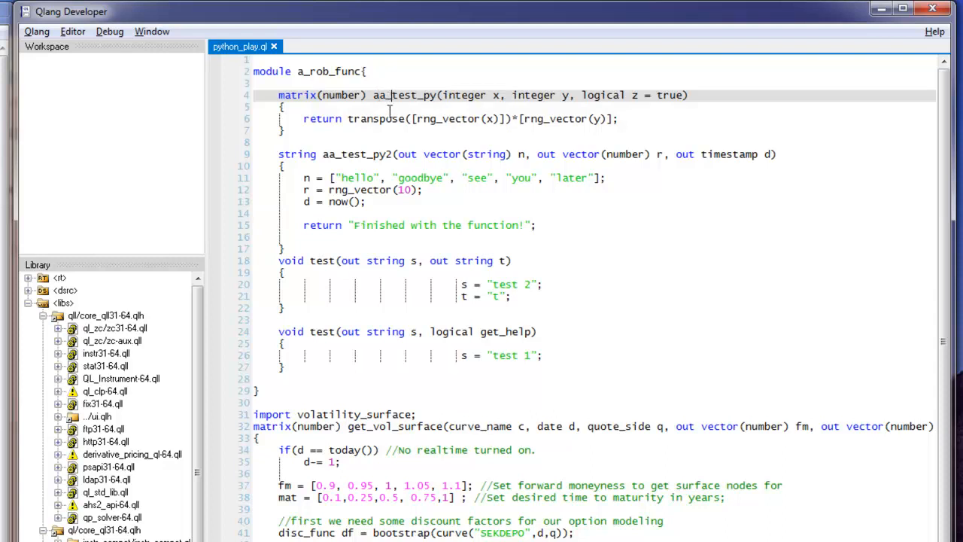
pyautogui.moveTo(373, 158)
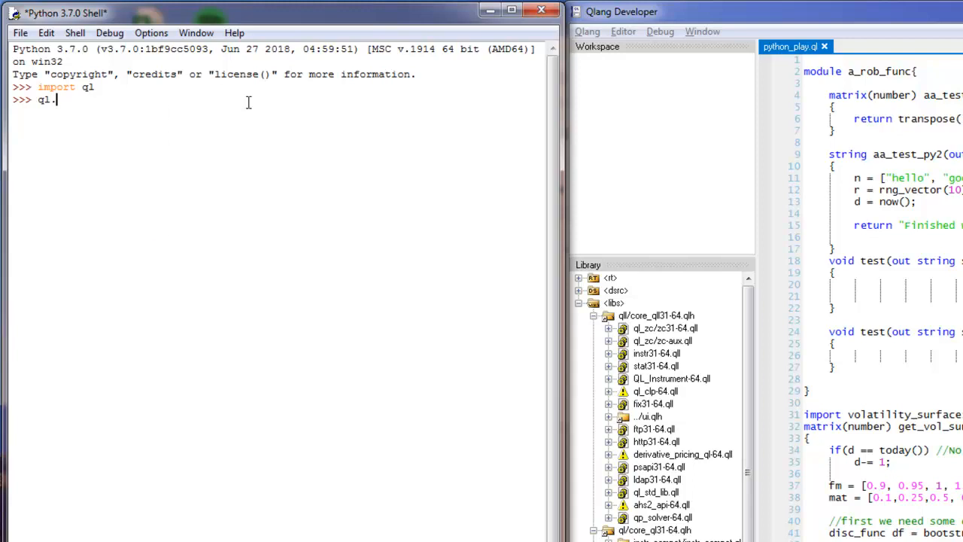
# Step: Enter the call ql.a_rob_func.aa_test_py2 in the shell, picking aa_test_py2 from autocomplete
pyautogui.write('a')
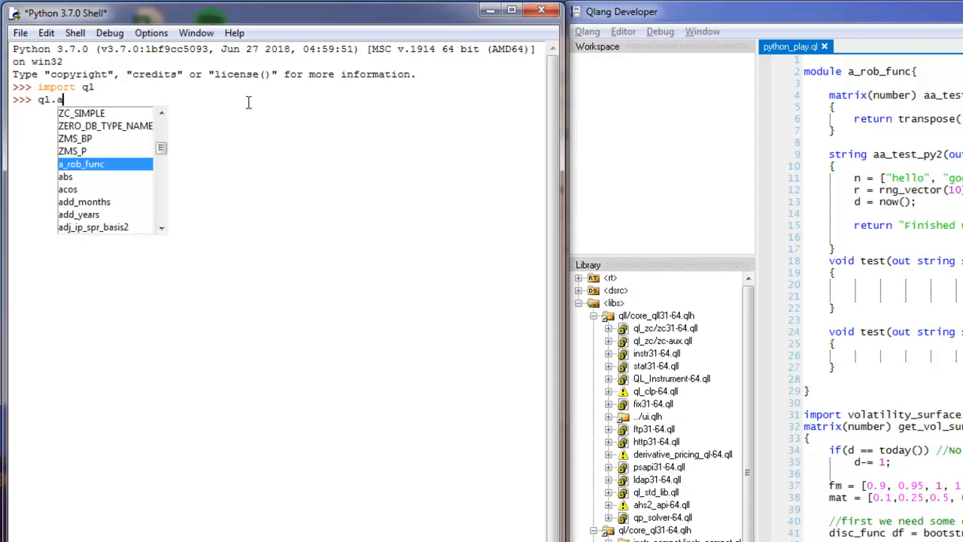
pyautogui.moveTo(229, 99)
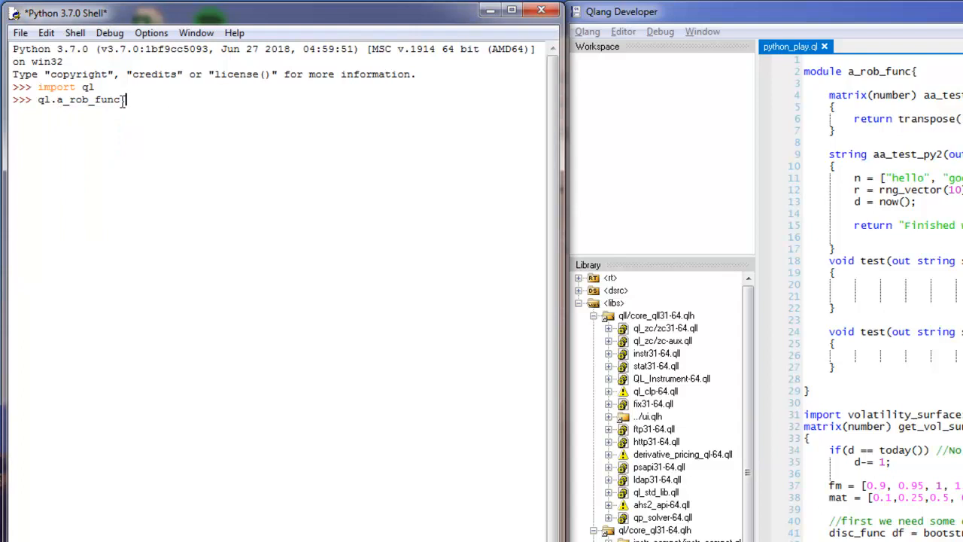
pyautogui.write('.aa_test_py2')
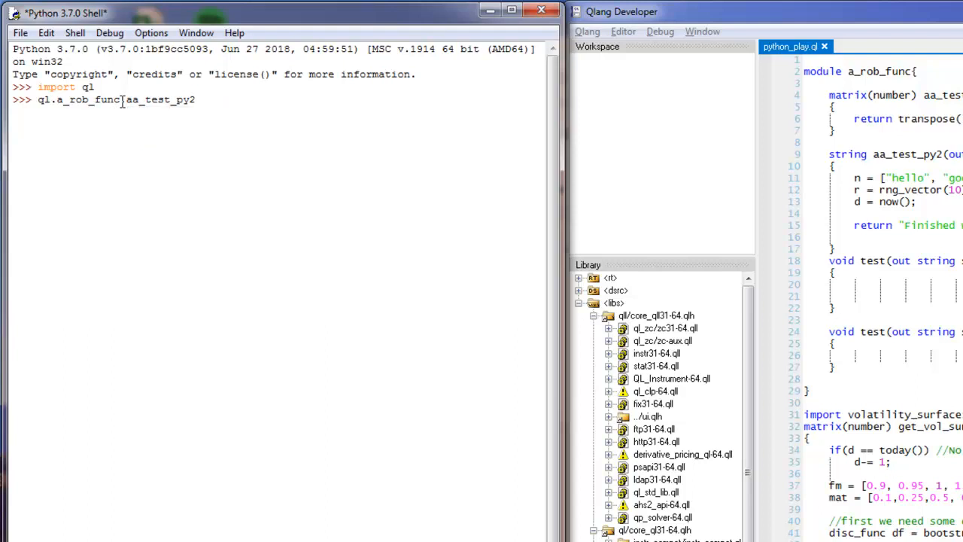
pyautogui.press('Return')
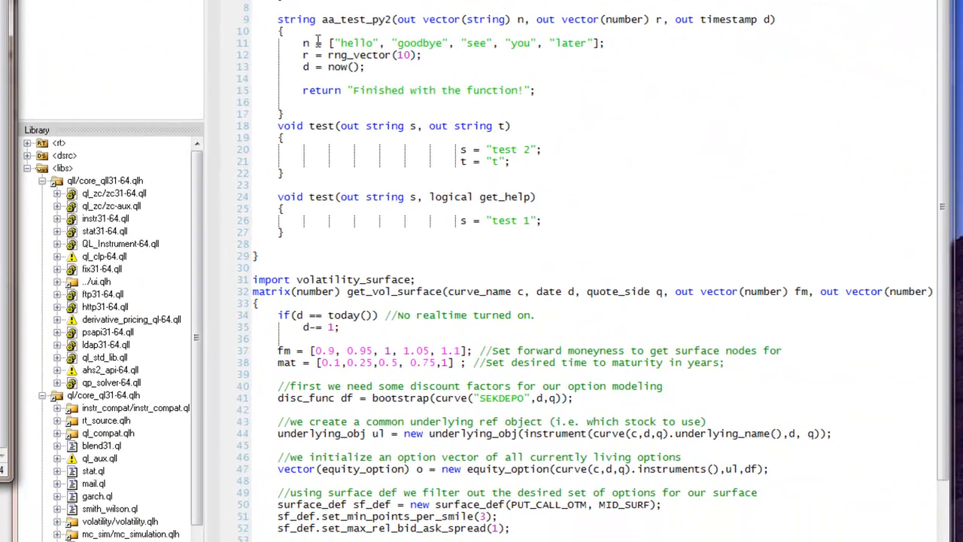
# Step: Point out the n output assignment line inside the aa_test_py2 definition
pyautogui.doubleClick(322, 126)
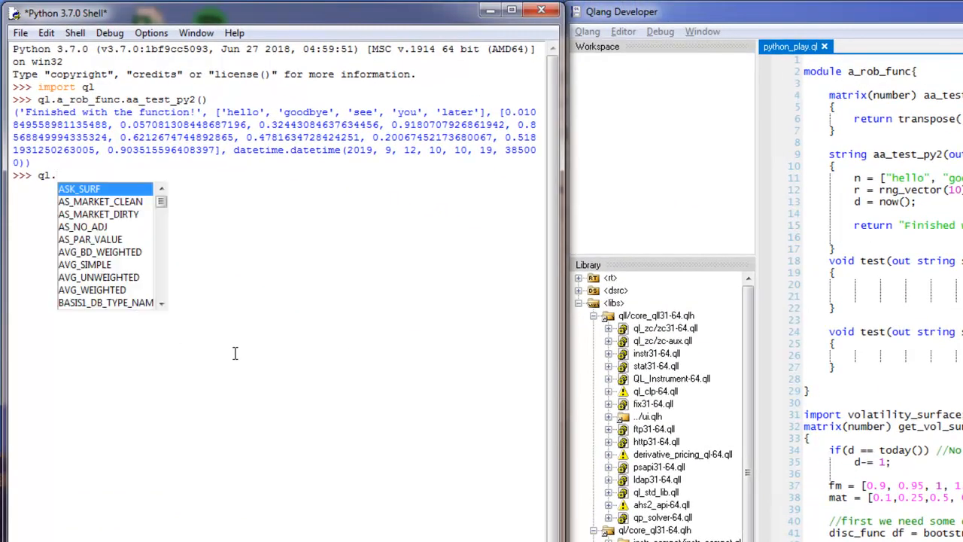
# Step: Run ql.a_rob_func.test(None, None) and test() in the shell, each returning ('test 2', 't')
pyautogui.write('a_rob_func.')
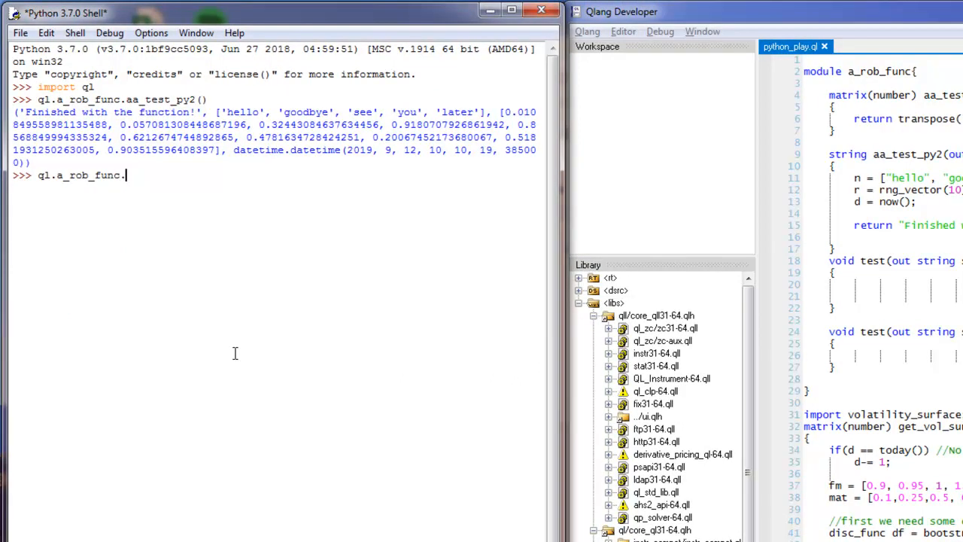
pyautogui.write('test')
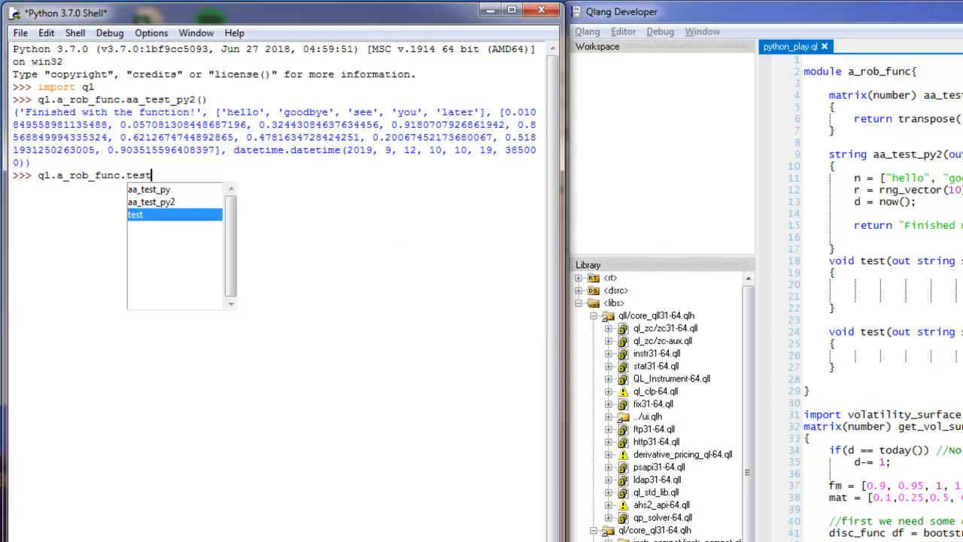
pyautogui.moveTo(678, 240)
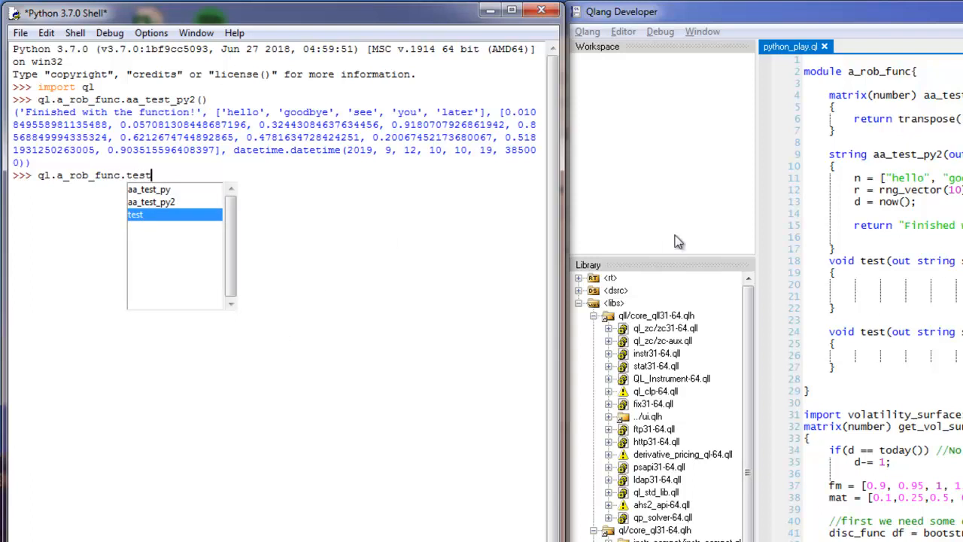
pyautogui.write('(')
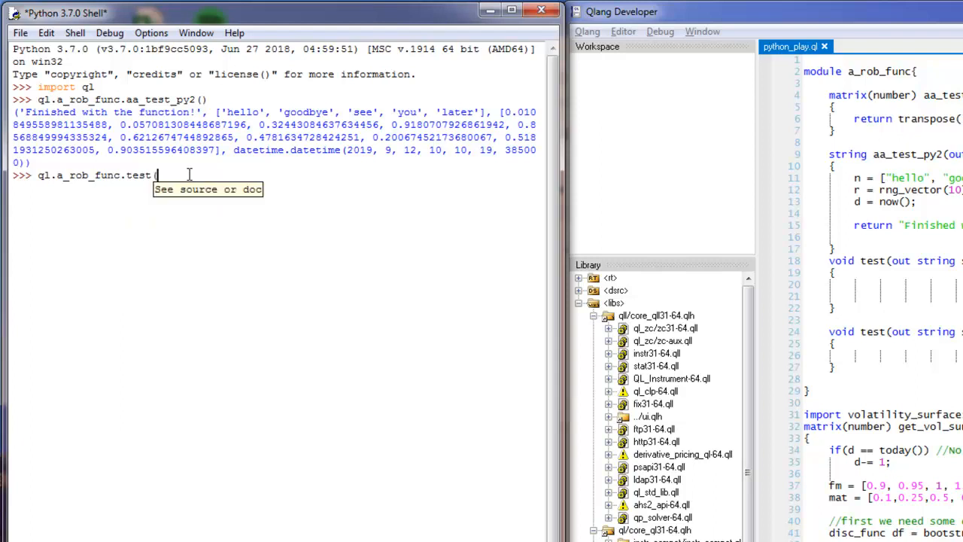
pyautogui.write('None')
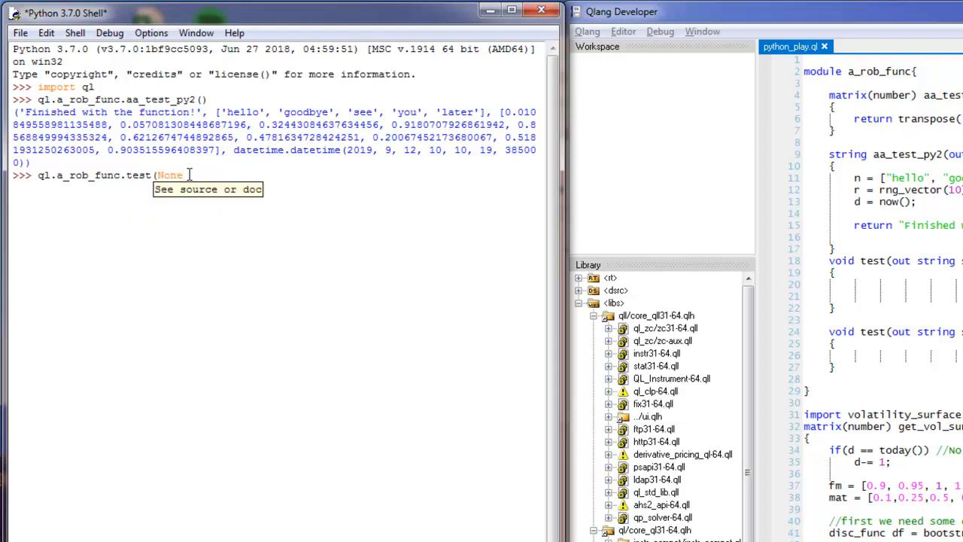
pyautogui.write(', Nom')
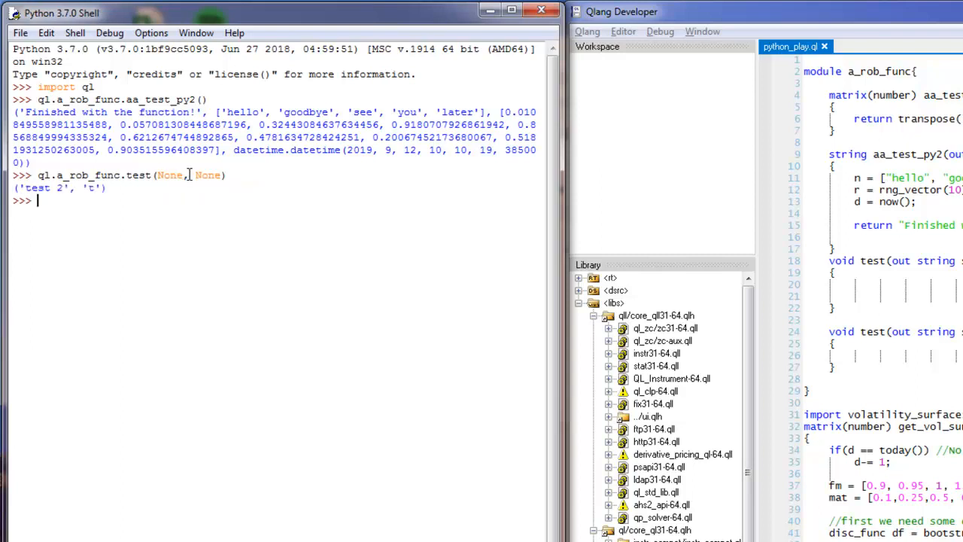
pyautogui.write('ql.a_rob_func.test(None, None)')
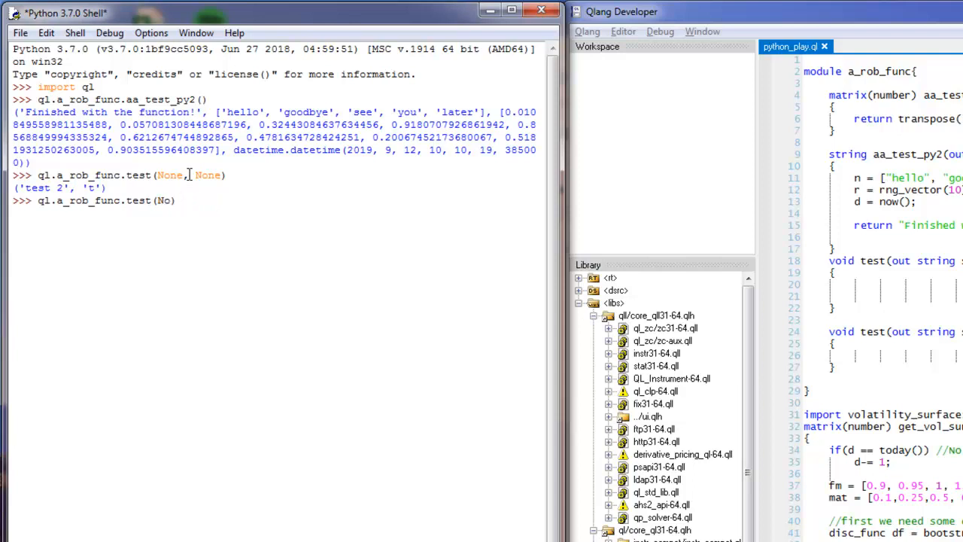
pyautogui.press('Return')
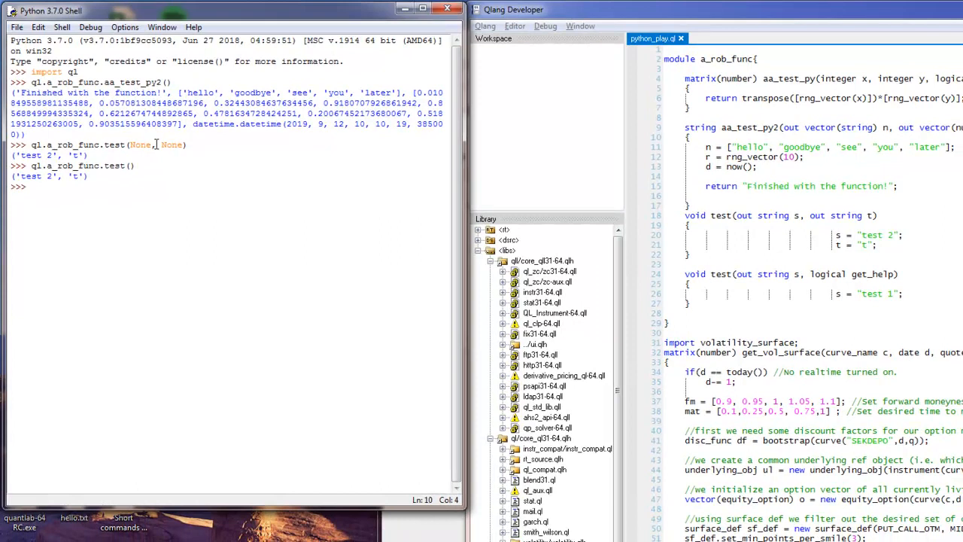
pyautogui.write('ql.a_rob_func.test(None,')
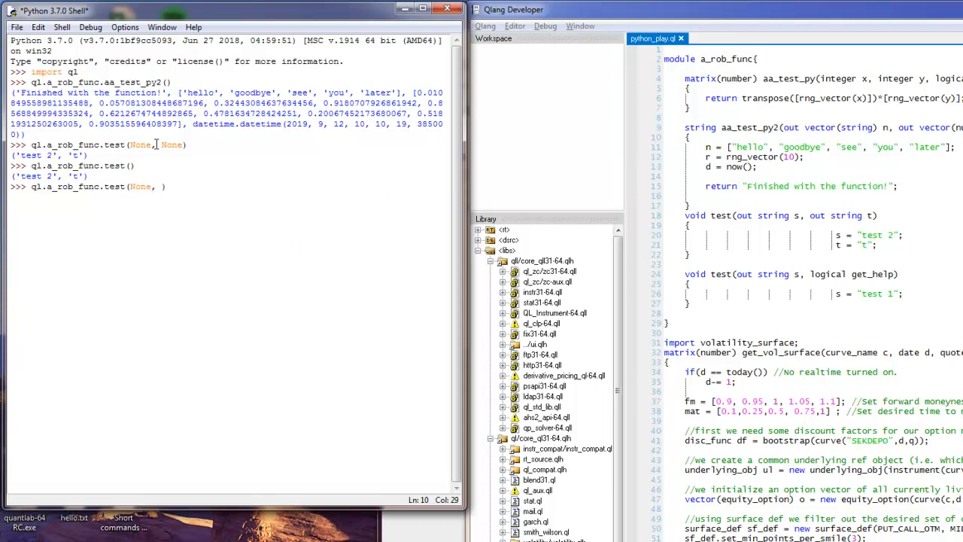
pyautogui.write('True')
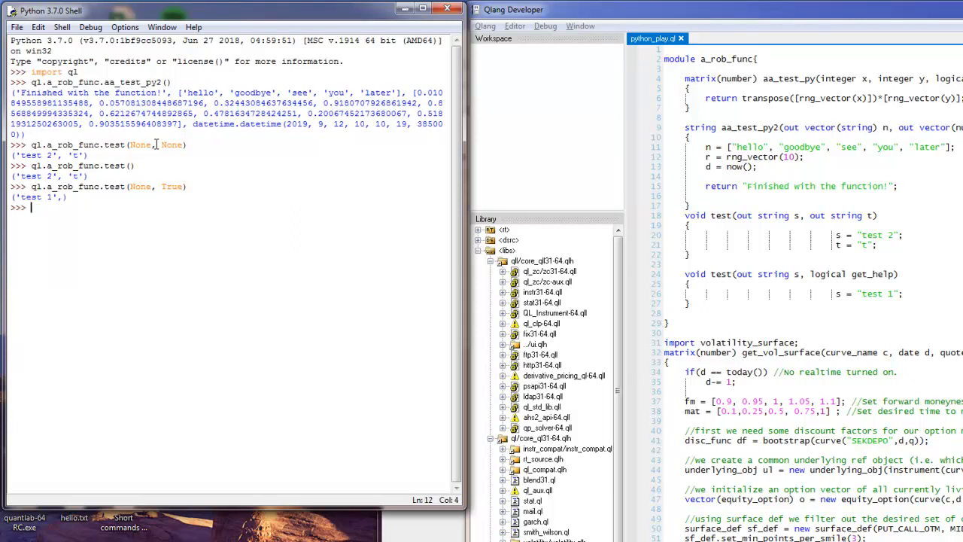
pyautogui.moveTo(358, 171)
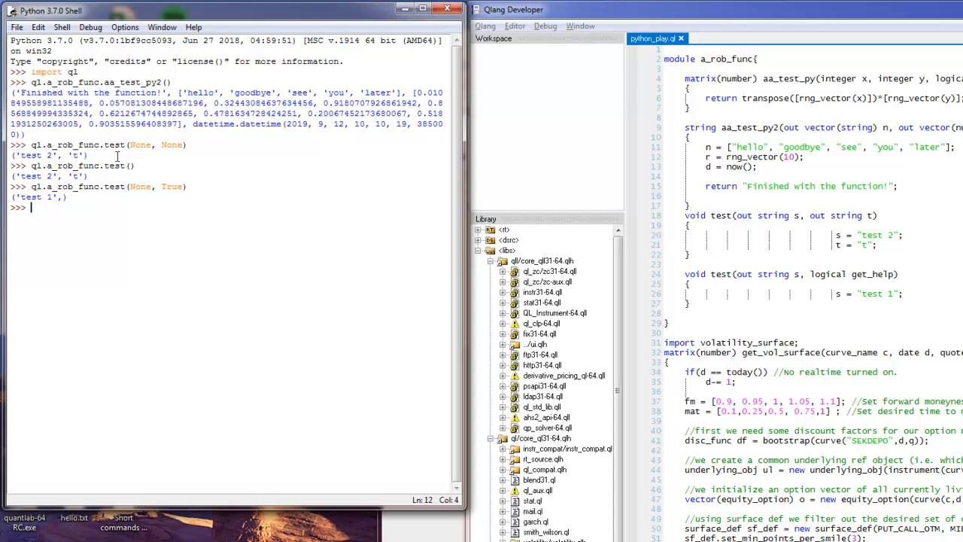
pyautogui.moveTo(87, 186)
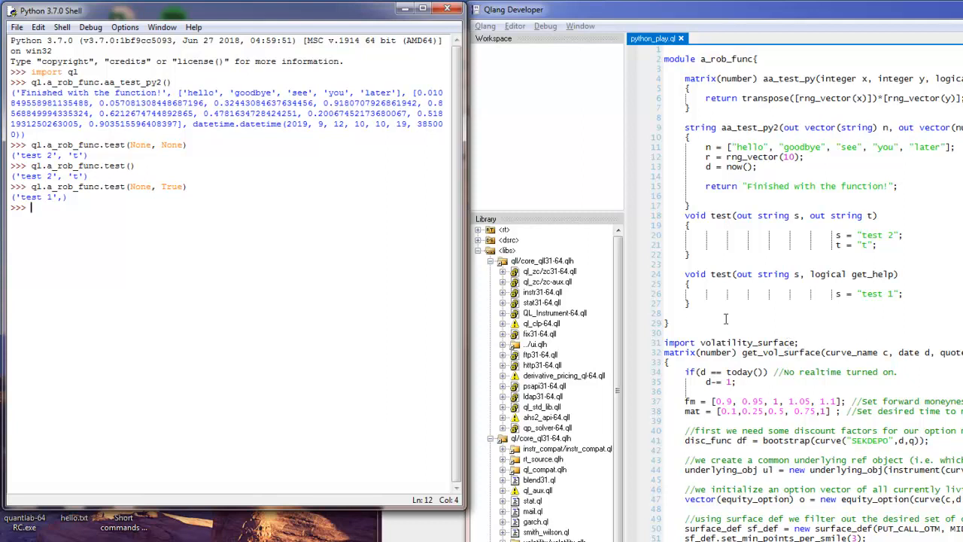
pyautogui.moveTo(310, 193)
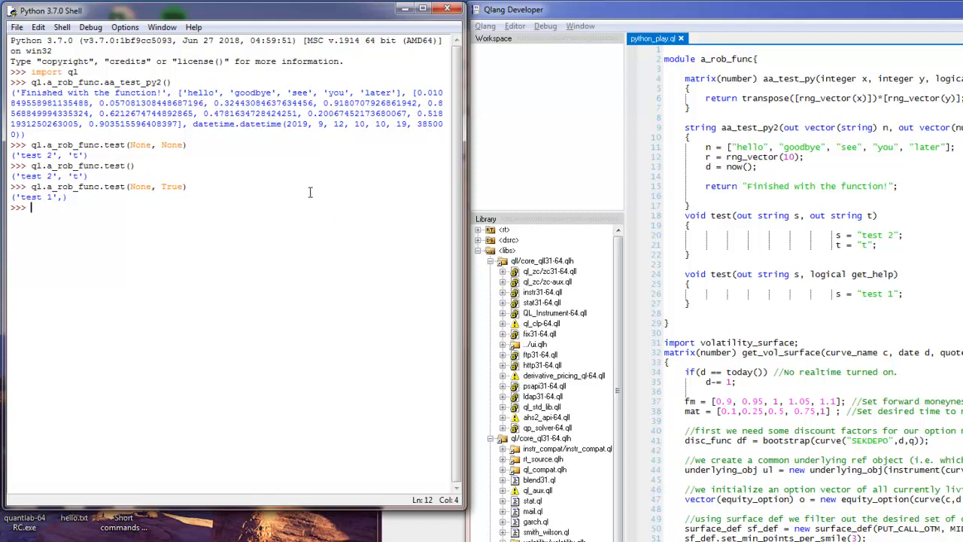
pyautogui.moveTo(400, 532)
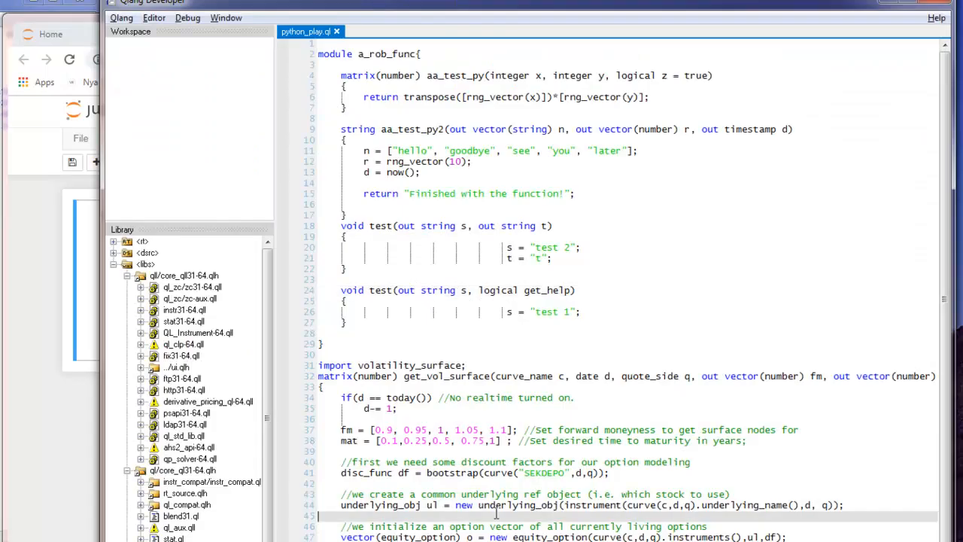
pyautogui.moveTo(525, 379)
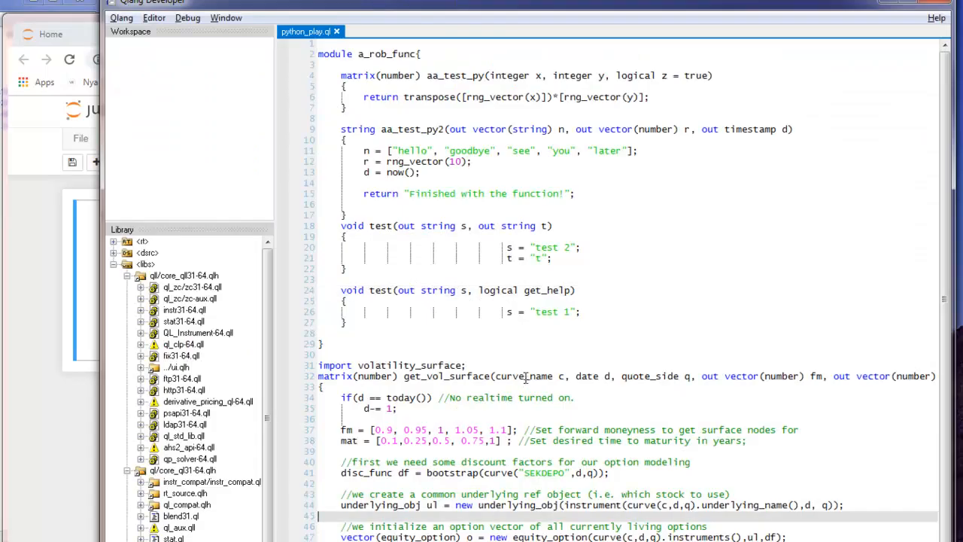
# Step: Scroll python_play.ql down to the get_vol_surface function with its out vector parameters
pyautogui.scroll(-3)
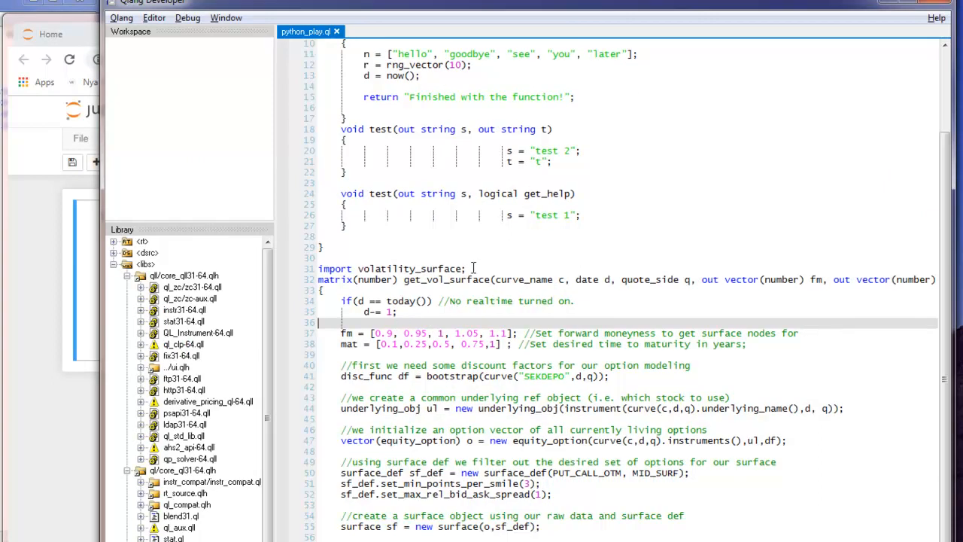
pyautogui.moveTo(681, 295)
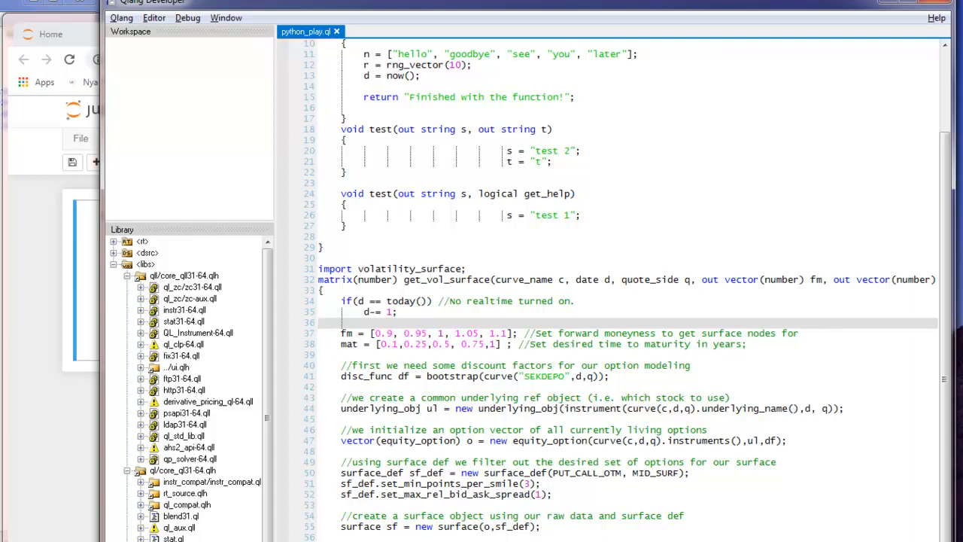
pyautogui.moveTo(488, 430)
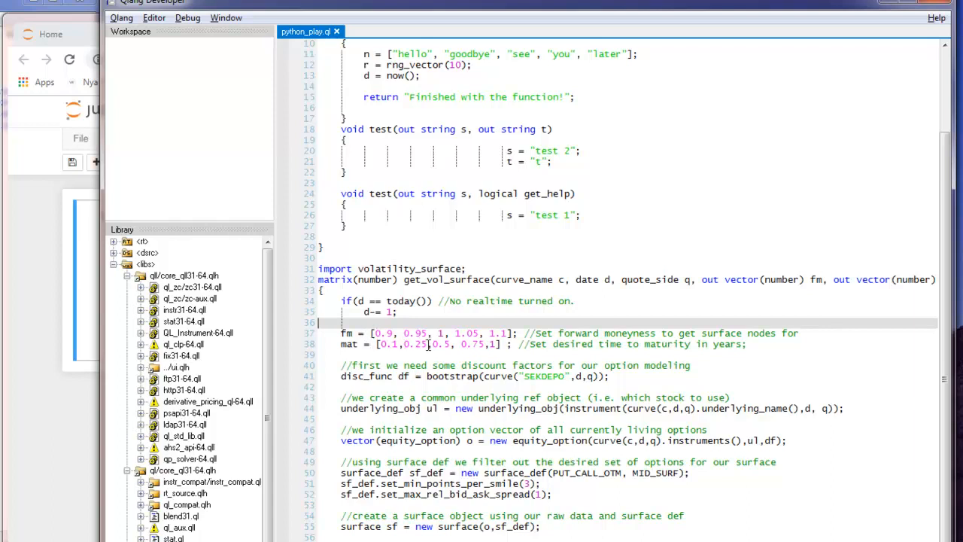
pyautogui.moveTo(695, 310)
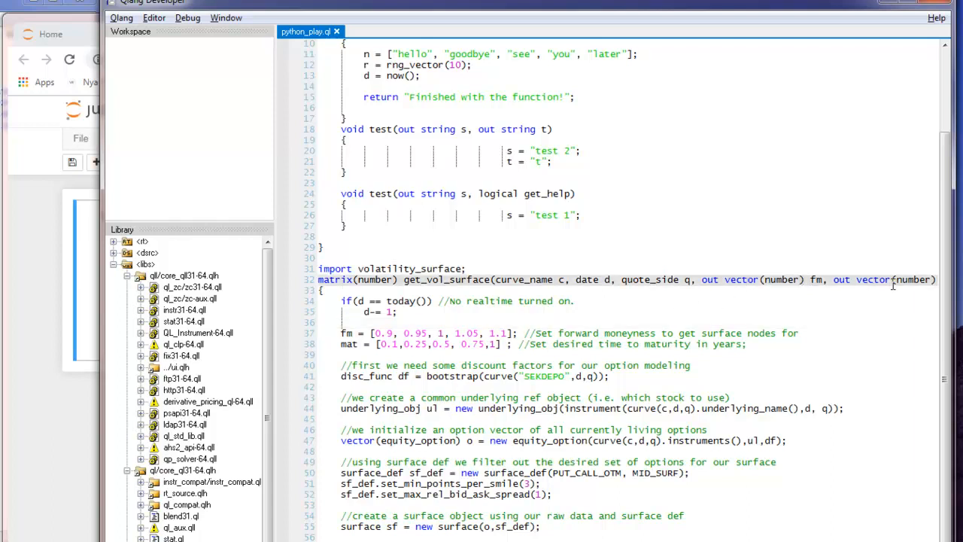
pyautogui.moveTo(632, 277)
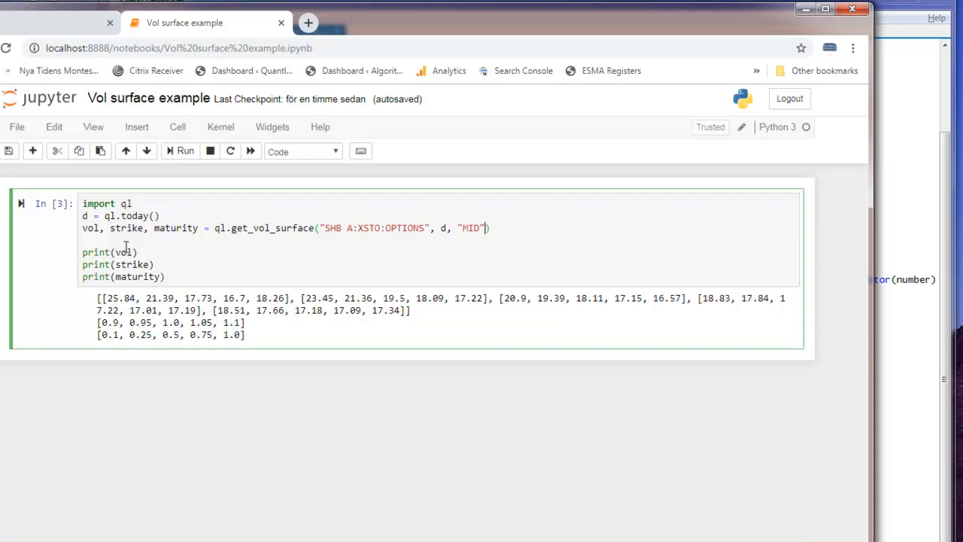
pyautogui.moveTo(825, 296)
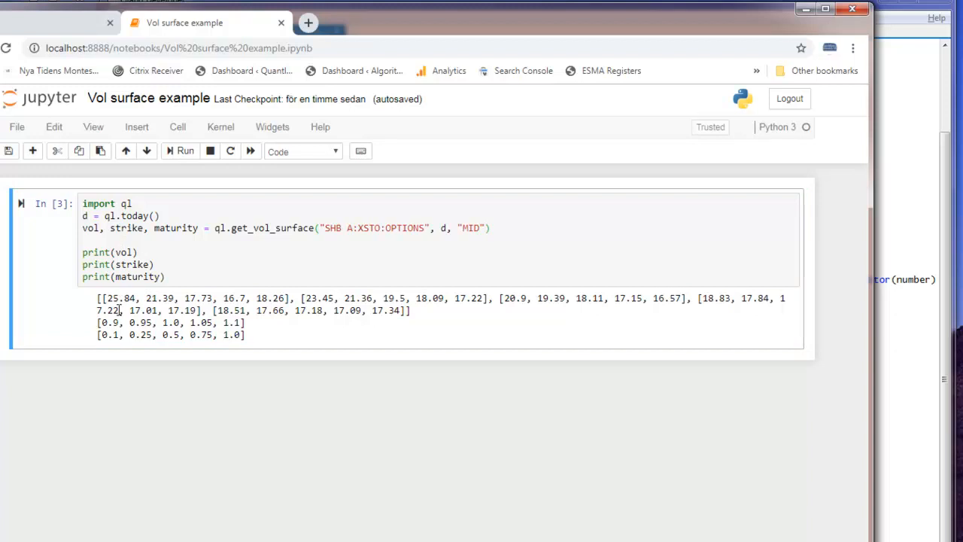
# Step: Highlight the printed volatility matrix values, then the first maturity values 0.1 and 0.25
pyautogui.moveTo(99, 298); pyautogui.dragTo(388, 311)
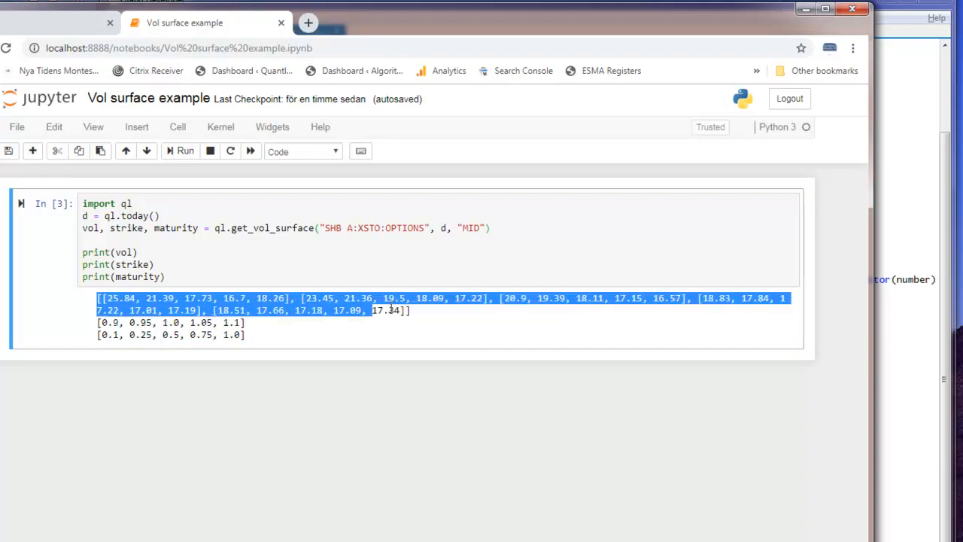
pyautogui.click(111, 322)
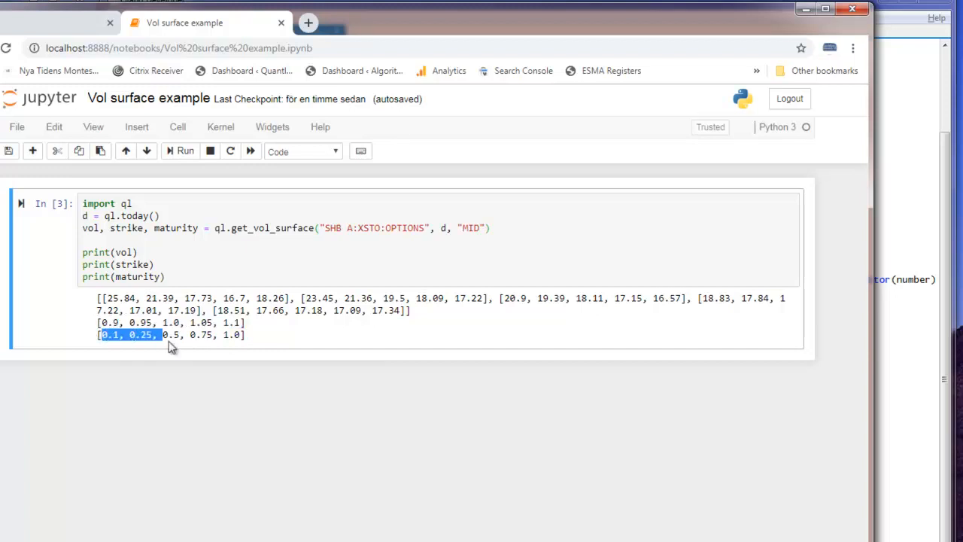
pyautogui.moveTo(100, 334); pyautogui.dragTo(238, 334)
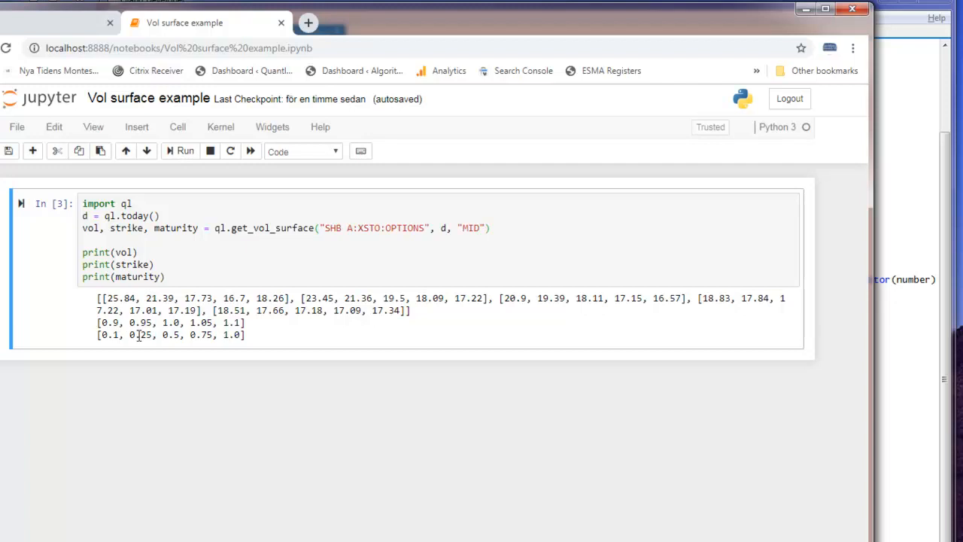
pyautogui.moveTo(180, 337)
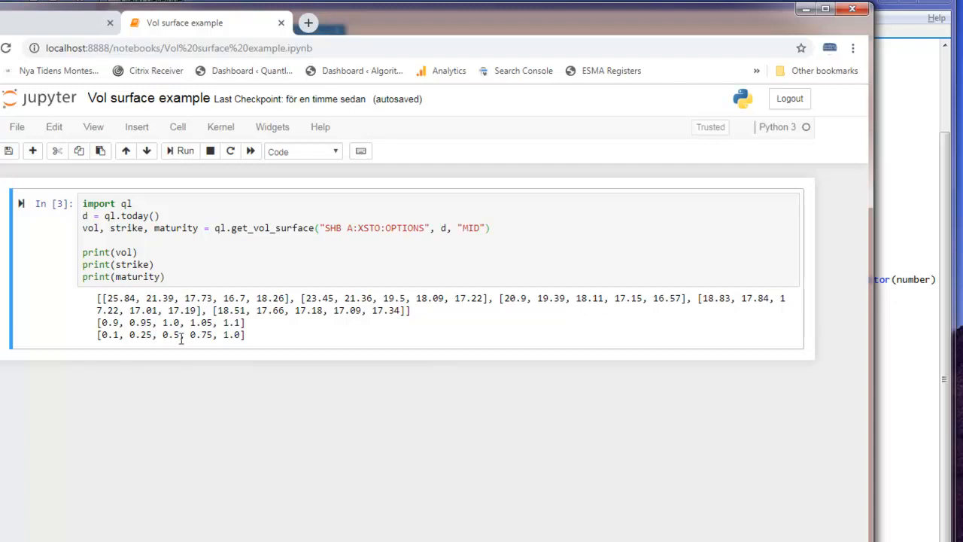
pyautogui.moveTo(235, 334)
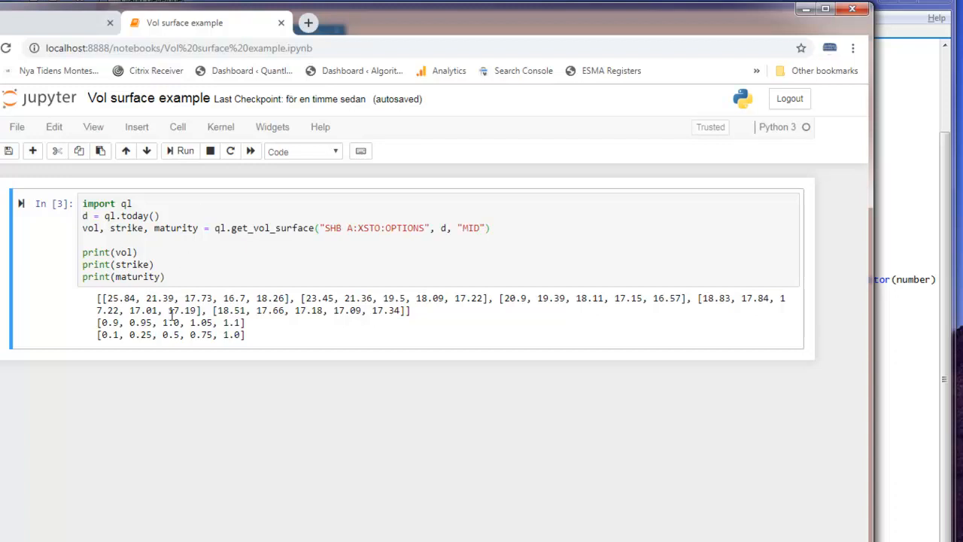
pyautogui.moveTo(193, 310)
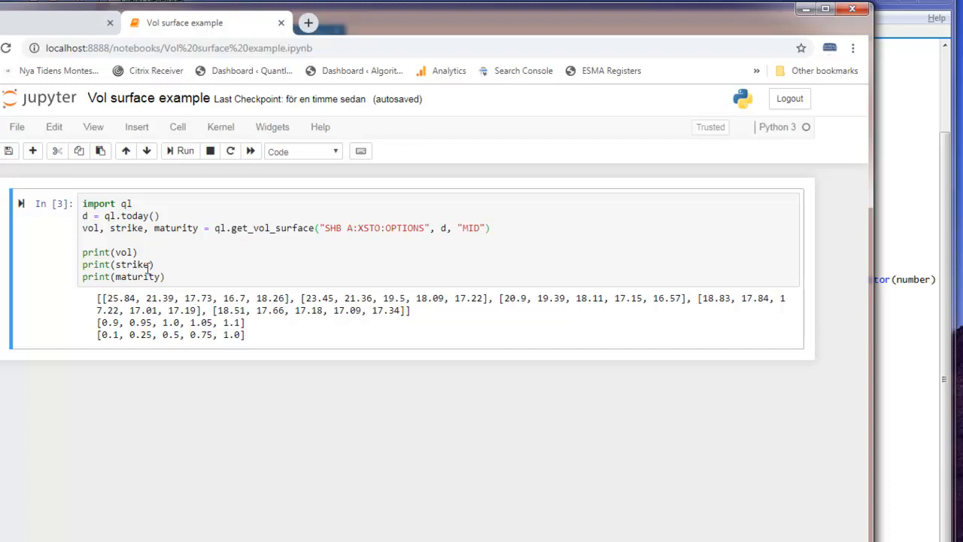
pyautogui.moveTo(72, 209)
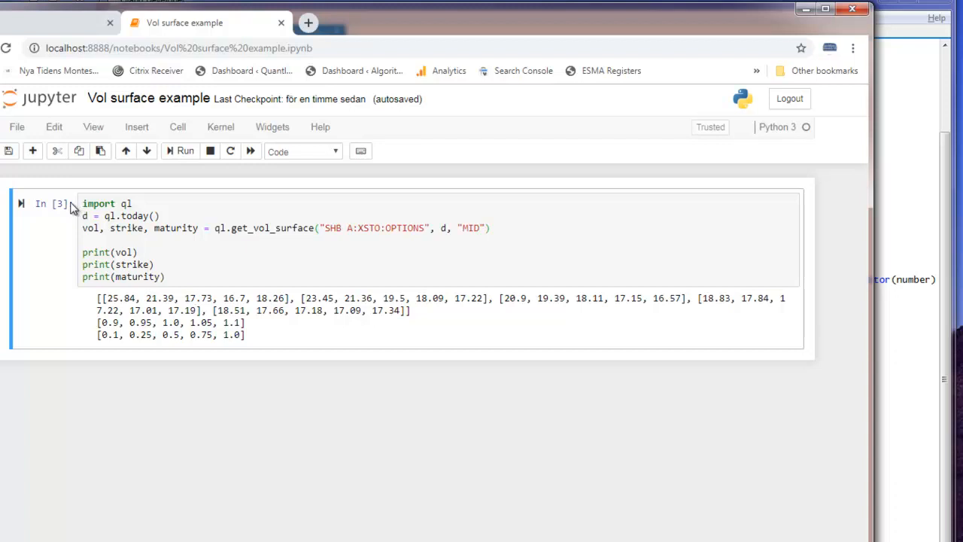